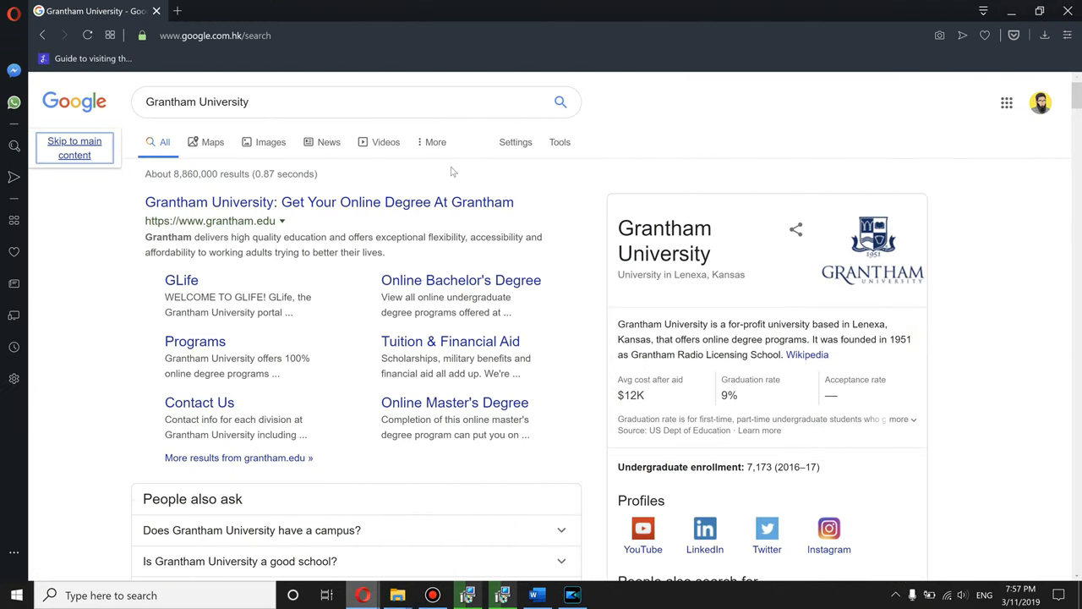
mouse_move(234, 123)
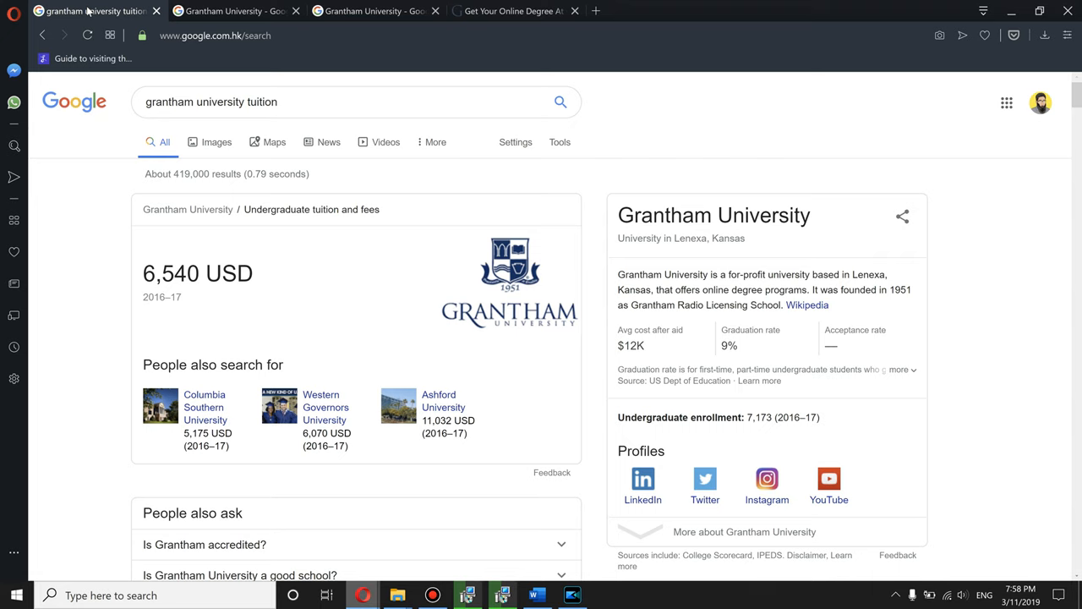
mouse_move(450, 439)
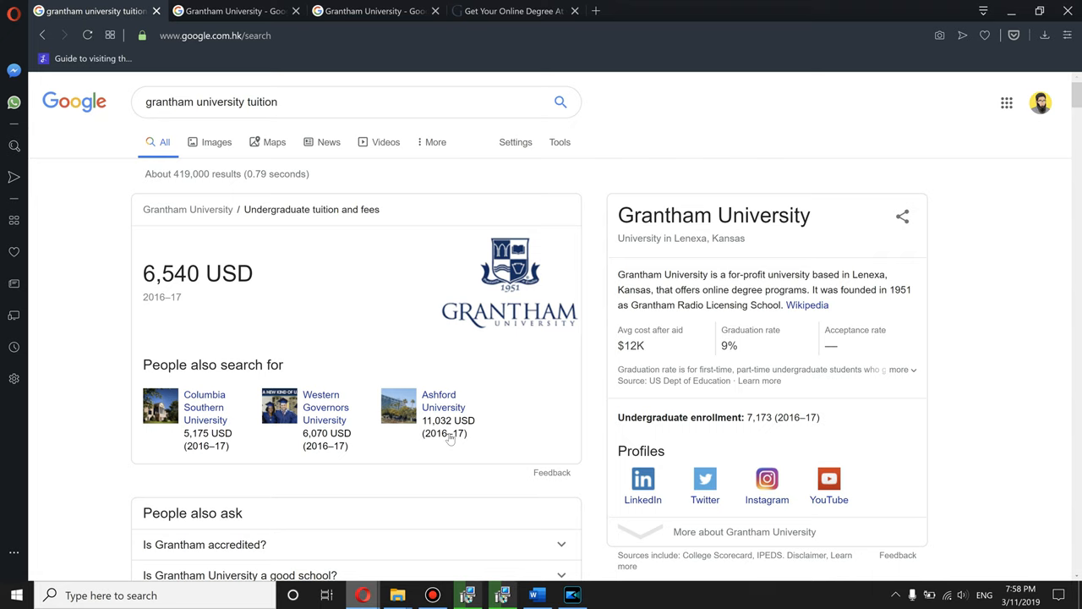
Open Grantham's tuition page and scroll to its $250, $295 and $350 per-credit-hour rates.
scroll("down", 3)
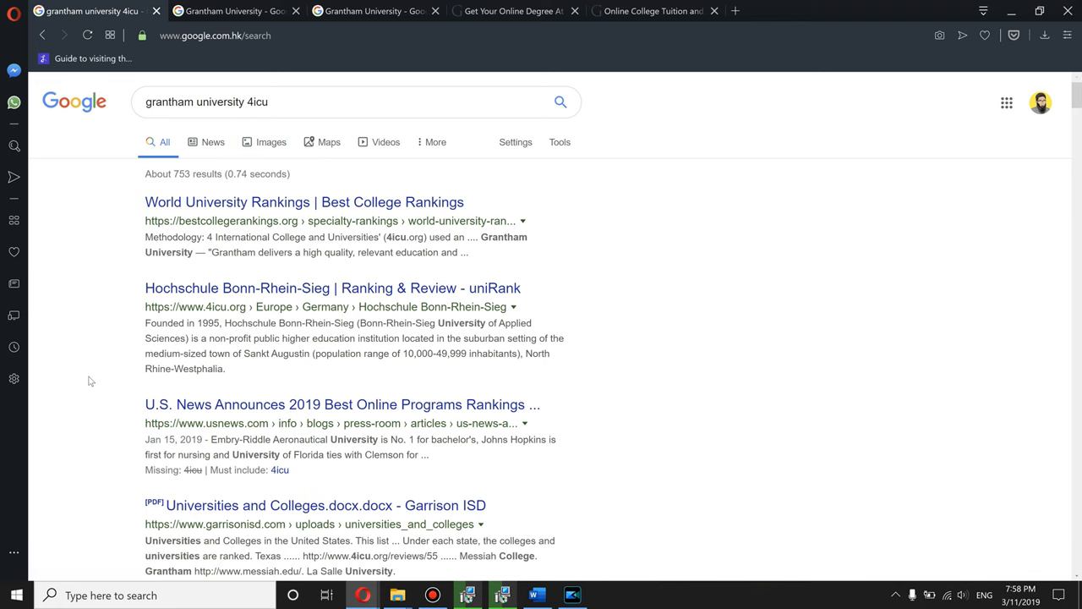
left_click(655, 11)
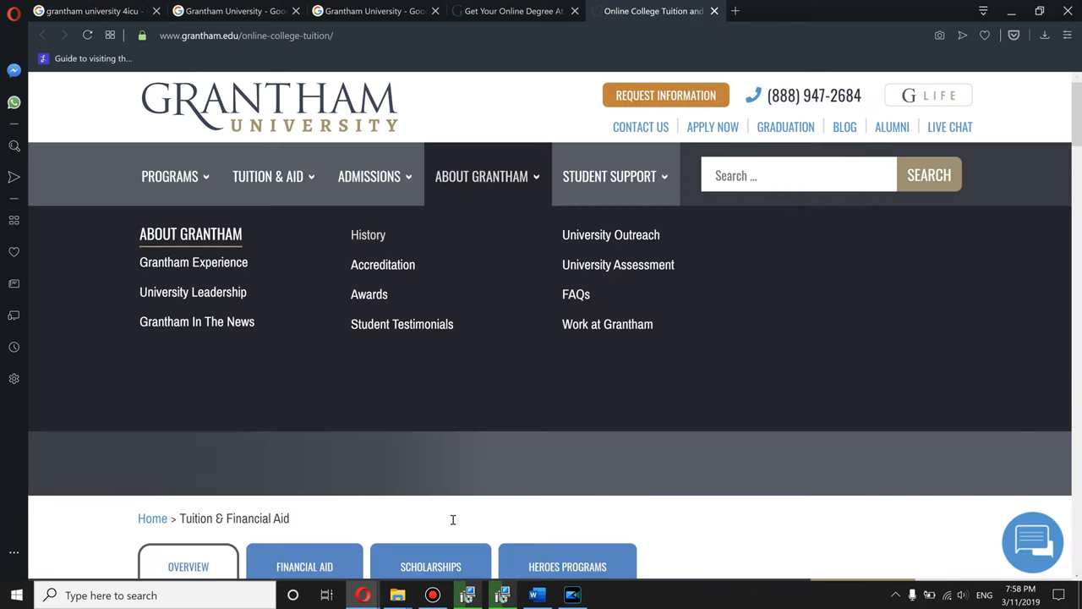
scroll("down", 3)
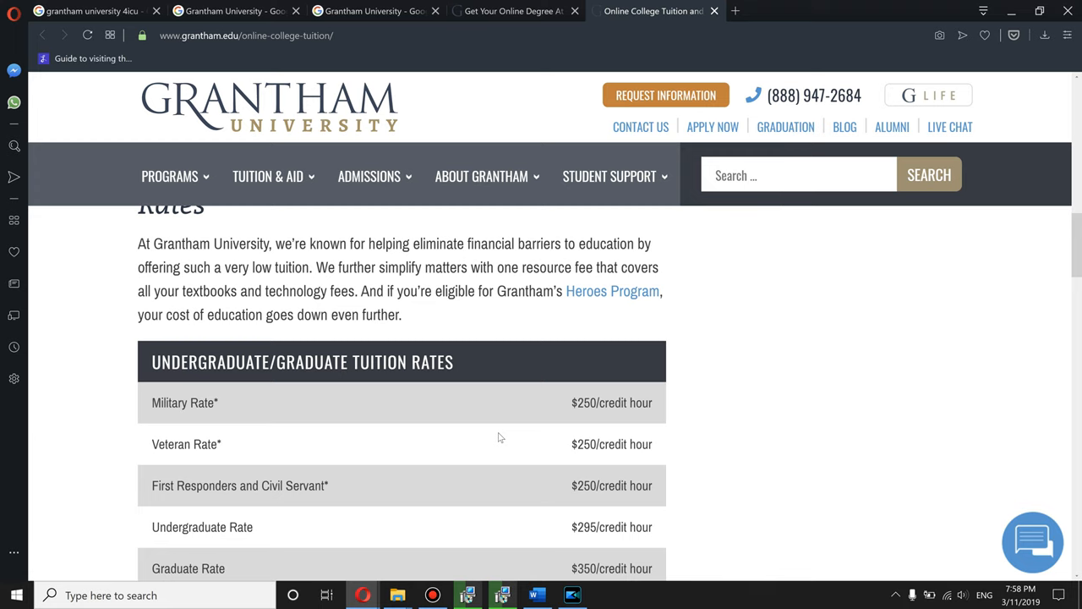
scroll("down", 3)
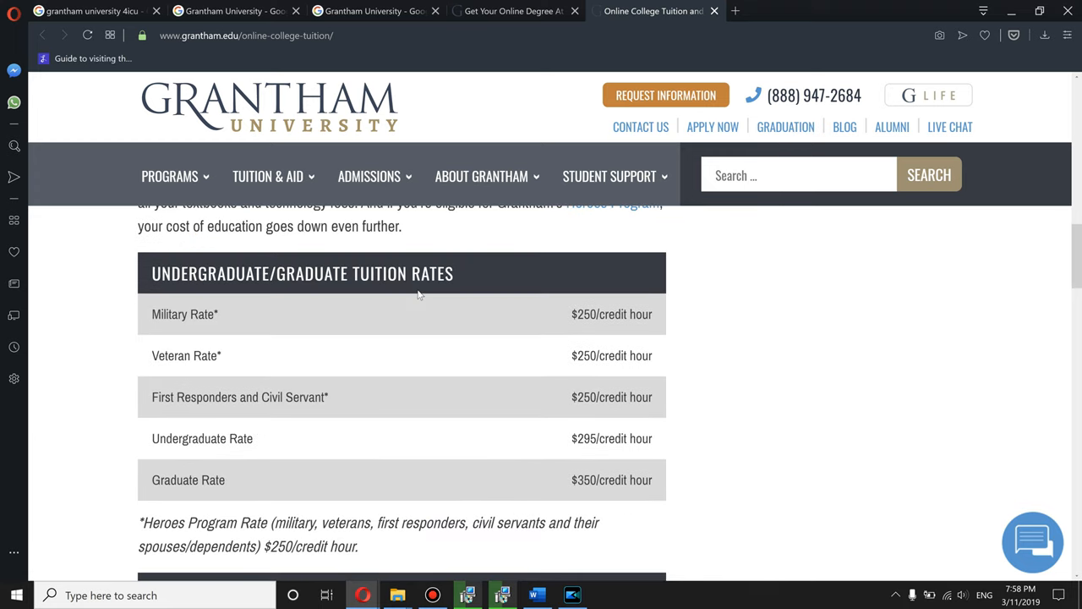
left_click(15, 595)
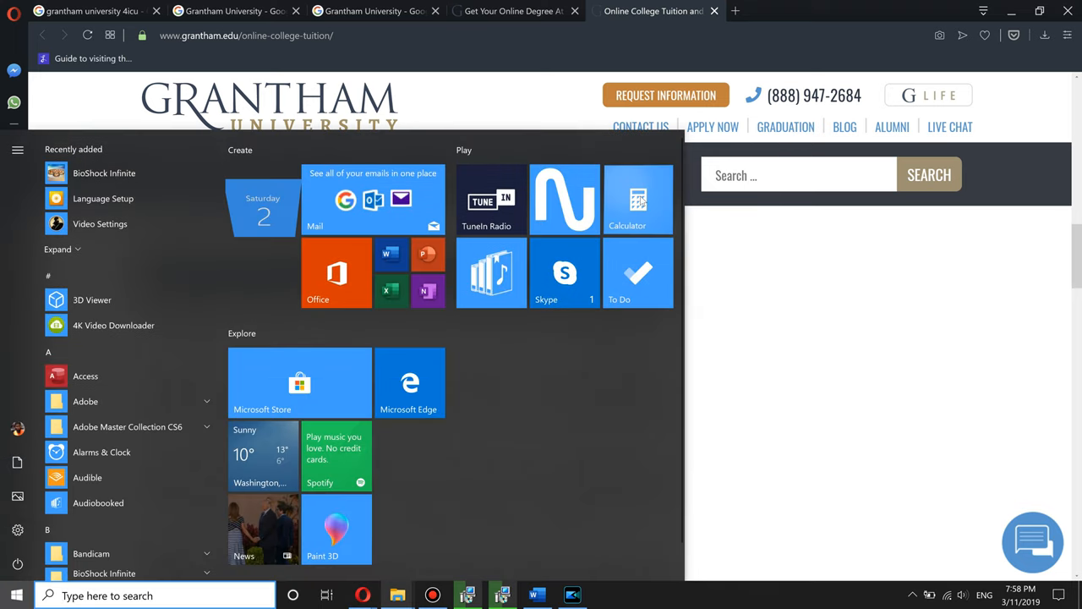
Use Calculator to work out the 30,000 total, then return to Grantham's homepage.
left_click(637, 199)
type("30,000")
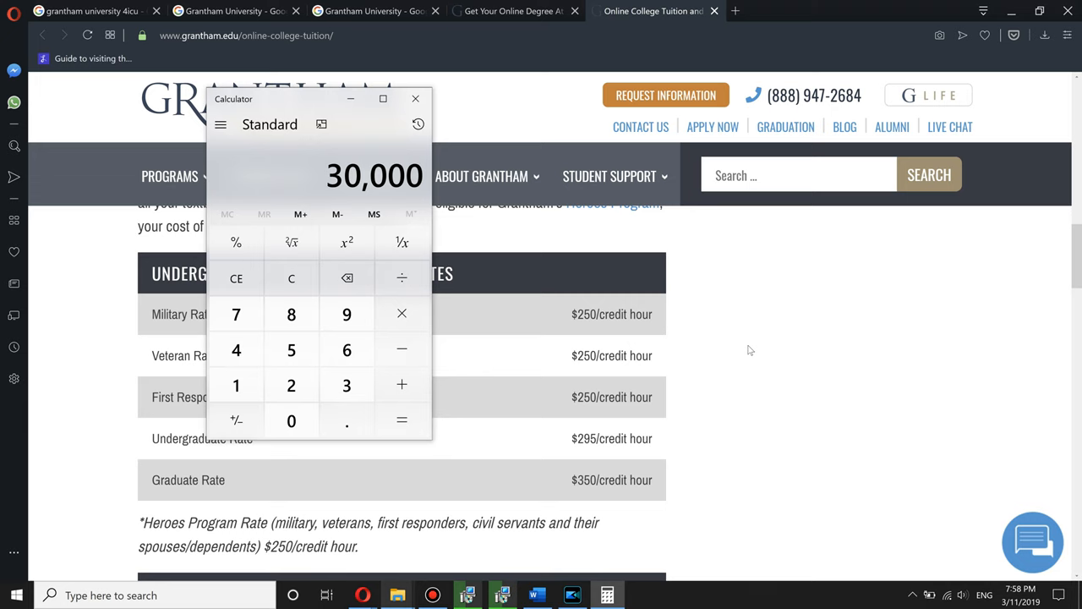
left_click(415, 98)
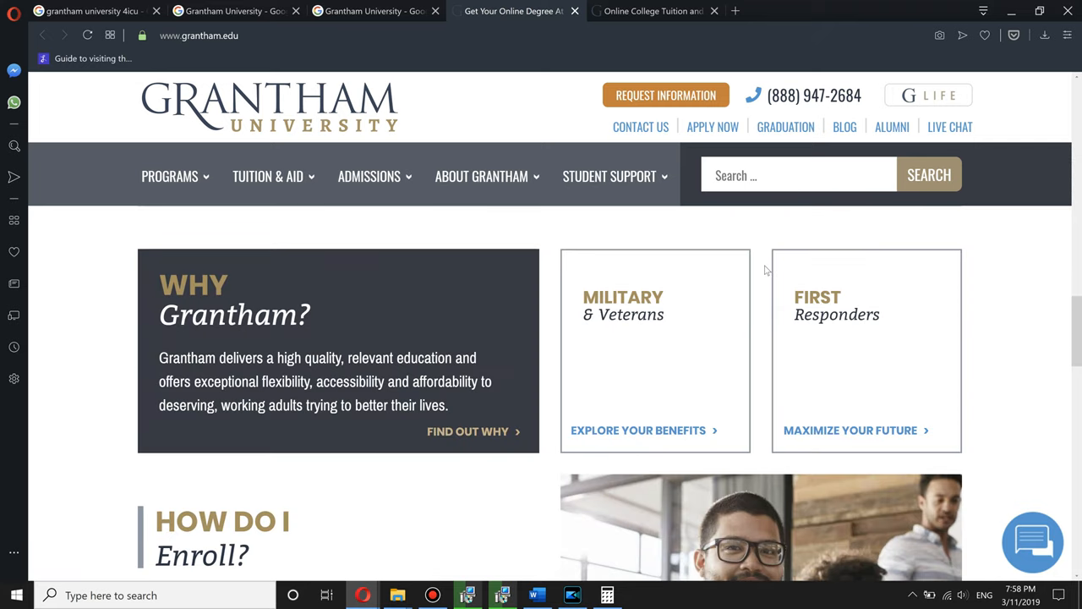
Search 'ashworth college' from the address bar and open the ashworthcollege.edu site.
left_click(199, 35)
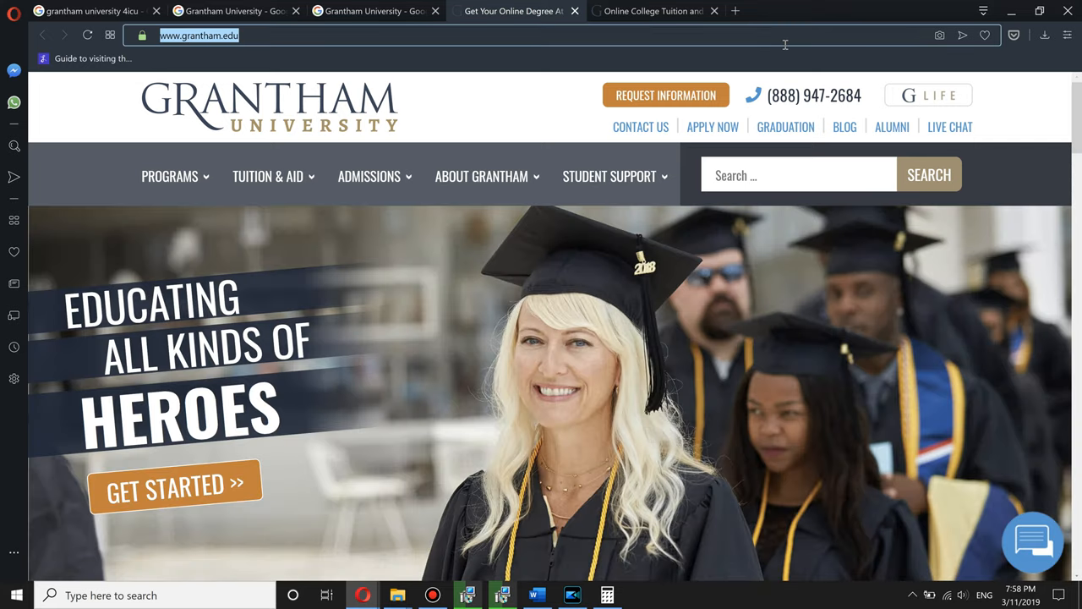
type("ash w")
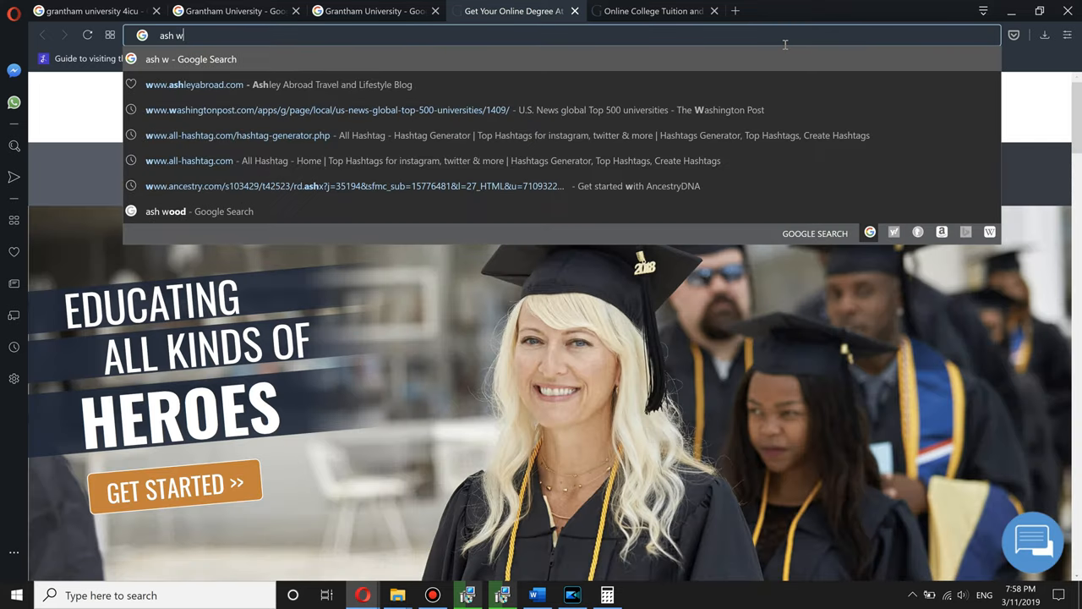
type("ashworth c")
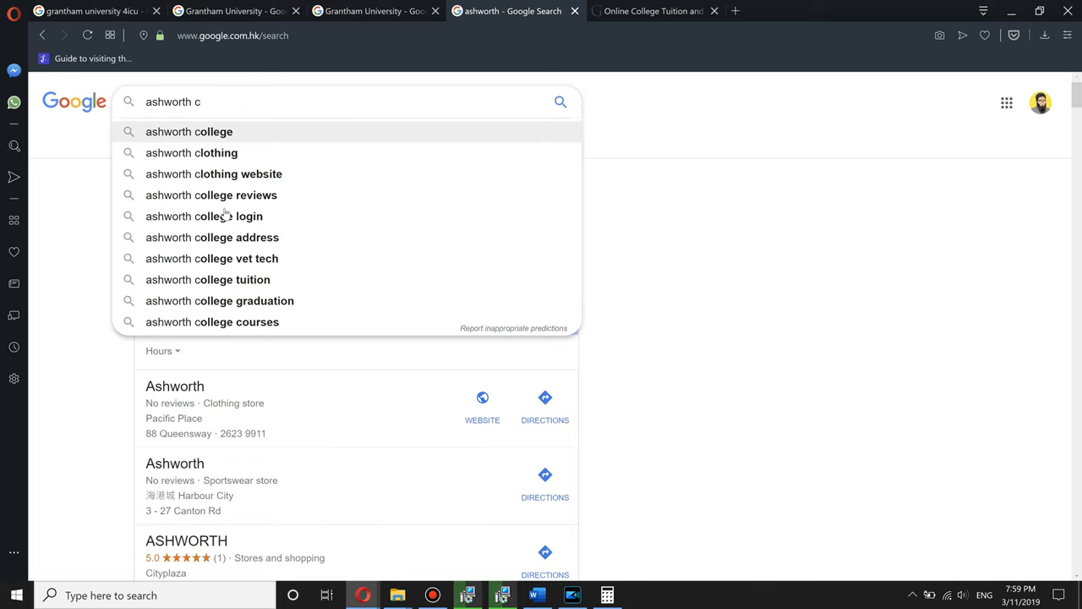
left_click(189, 131)
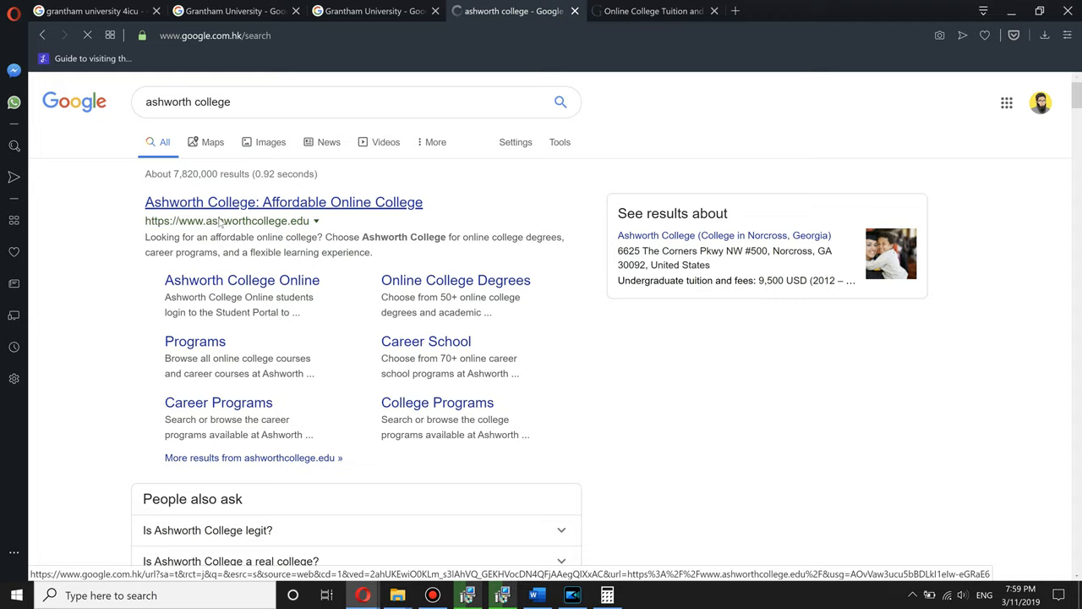
left_click(283, 202)
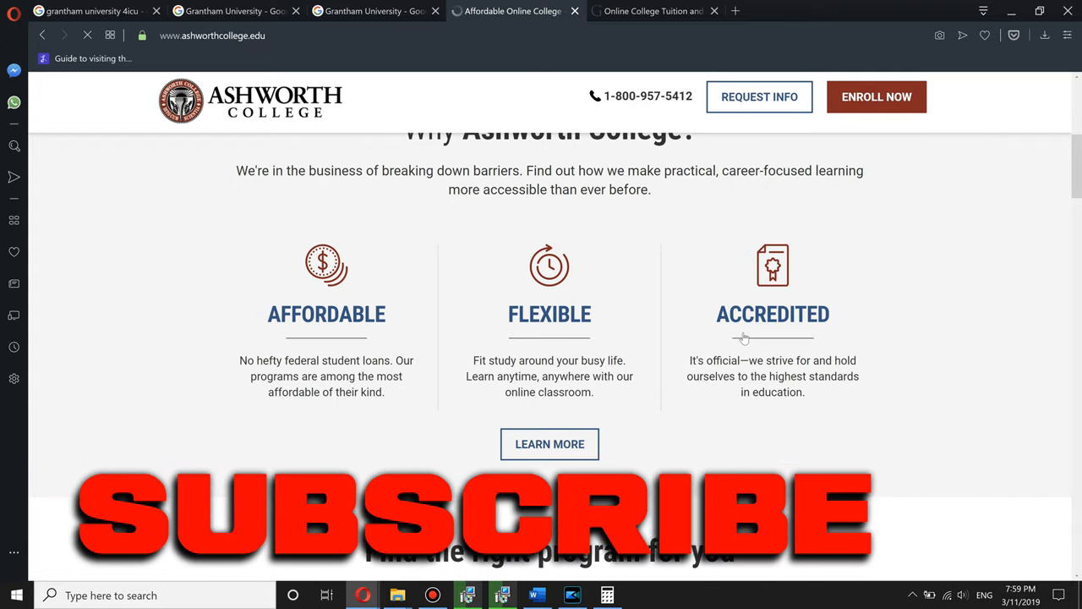